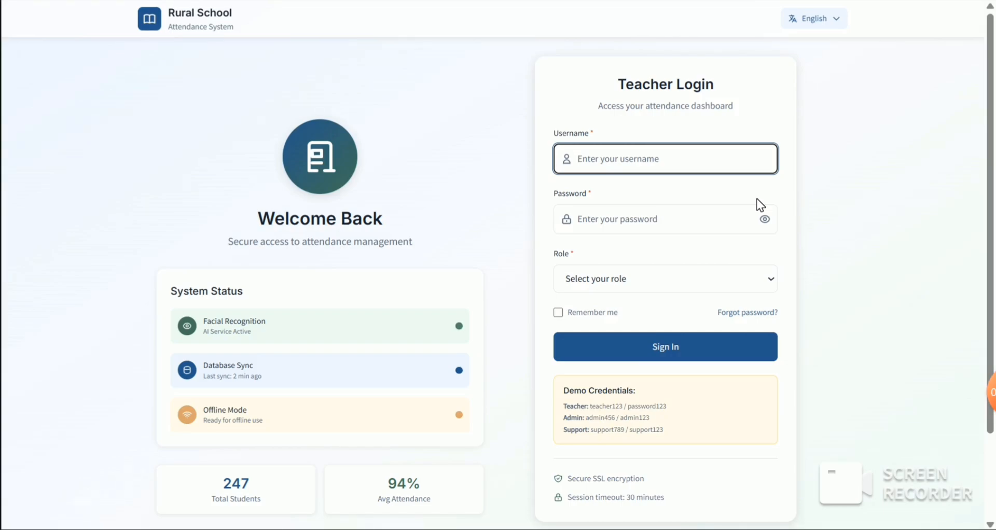
Enter username teacher123 with its password and choose the Teacher role
left_click(635, 158)
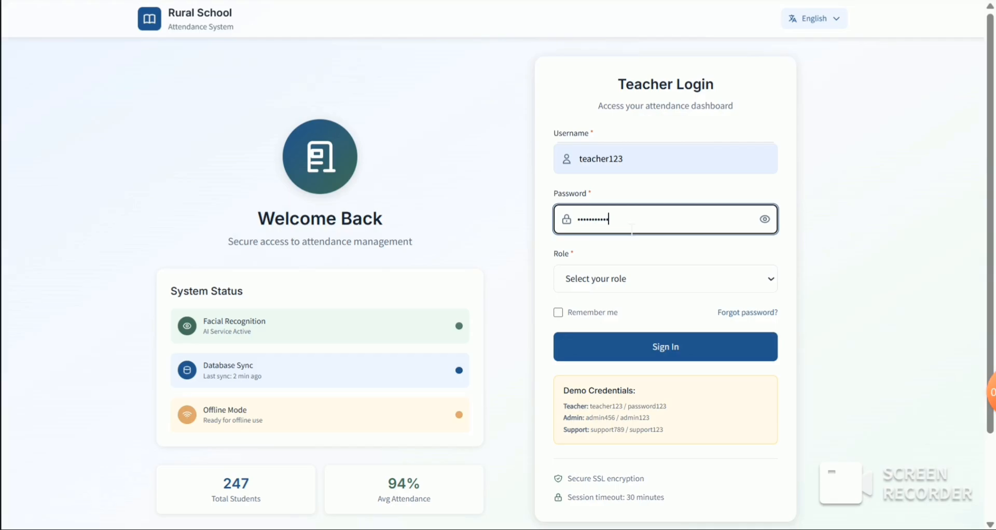
left_click(664, 278)
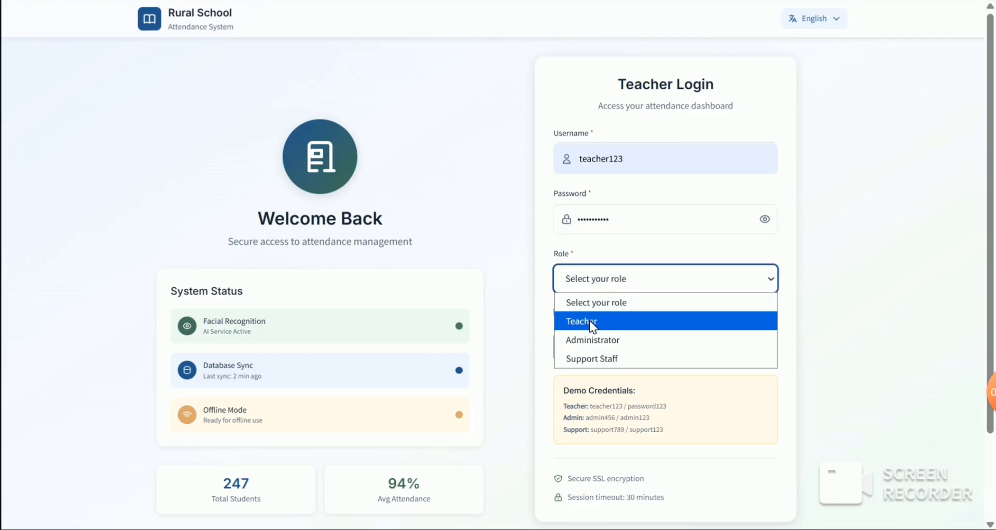
left_click(581, 322)
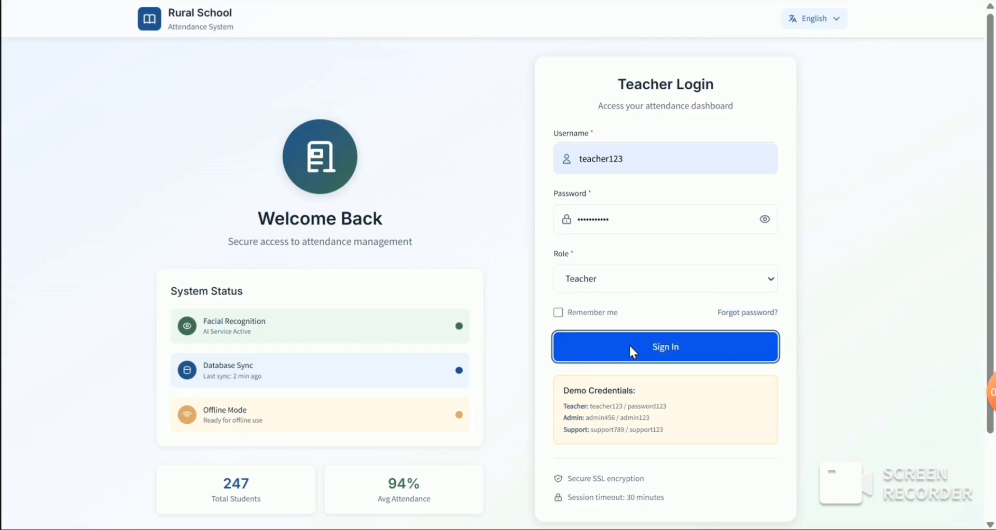
Sign in to reach the Teacher Dashboard with Class 5-A attendance overview
left_click(664, 347)
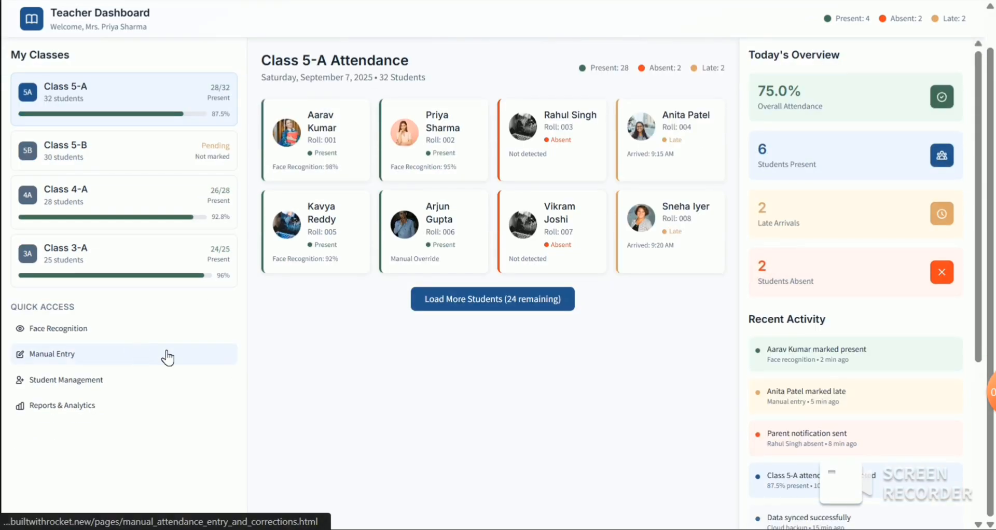
mouse_move(259, 366)
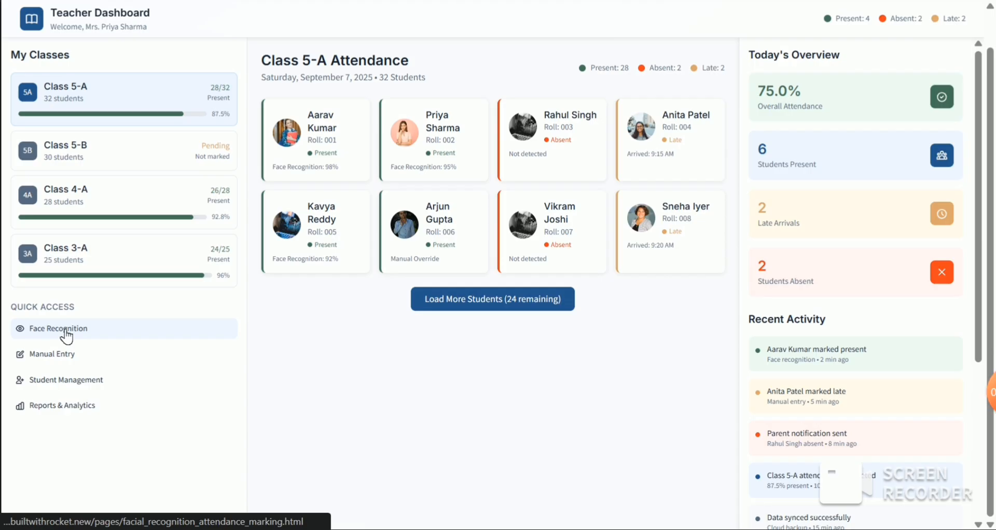
left_click(60, 328)
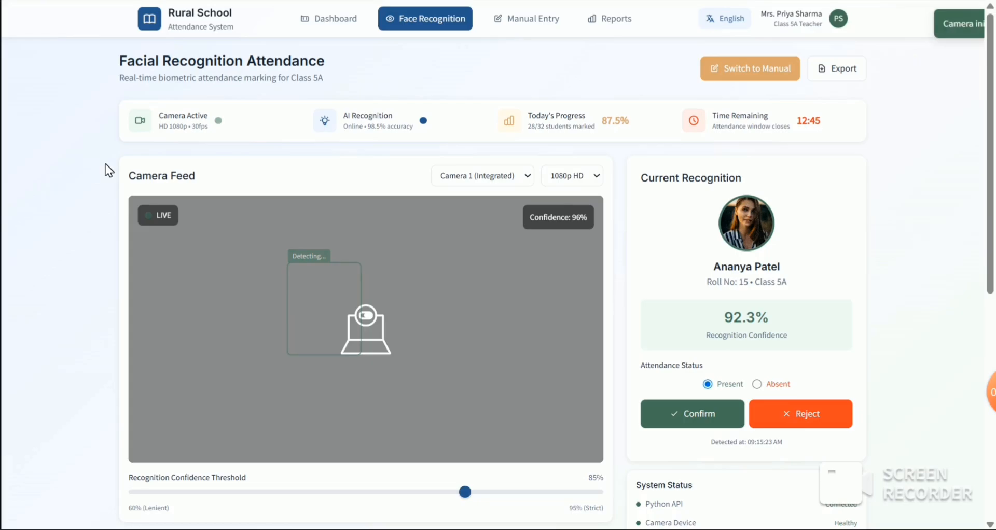
scroll("down", 3)
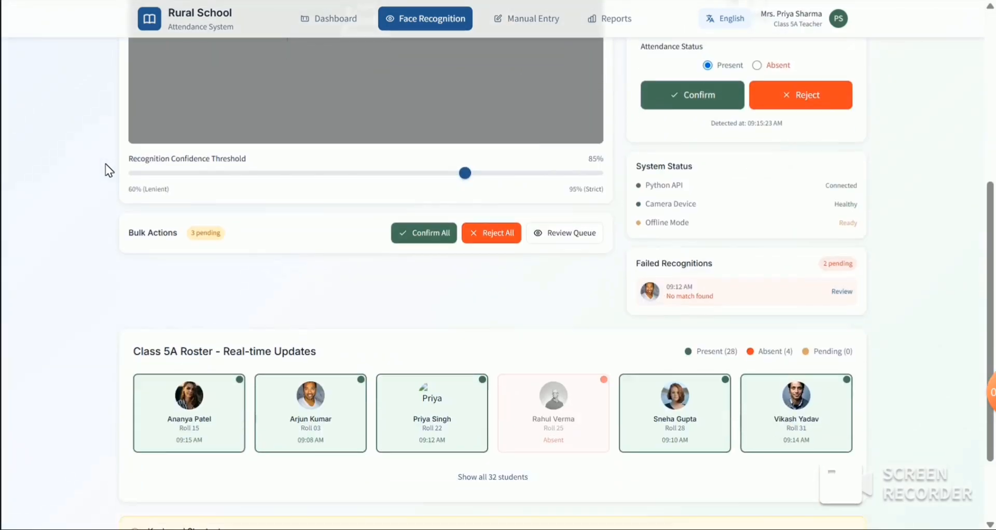
scroll("up", 3)
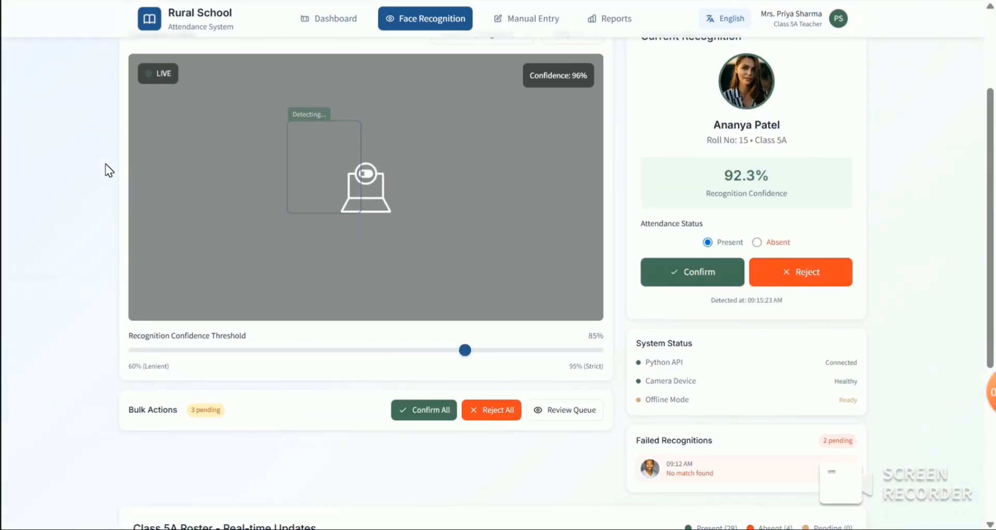
scroll("up", 3)
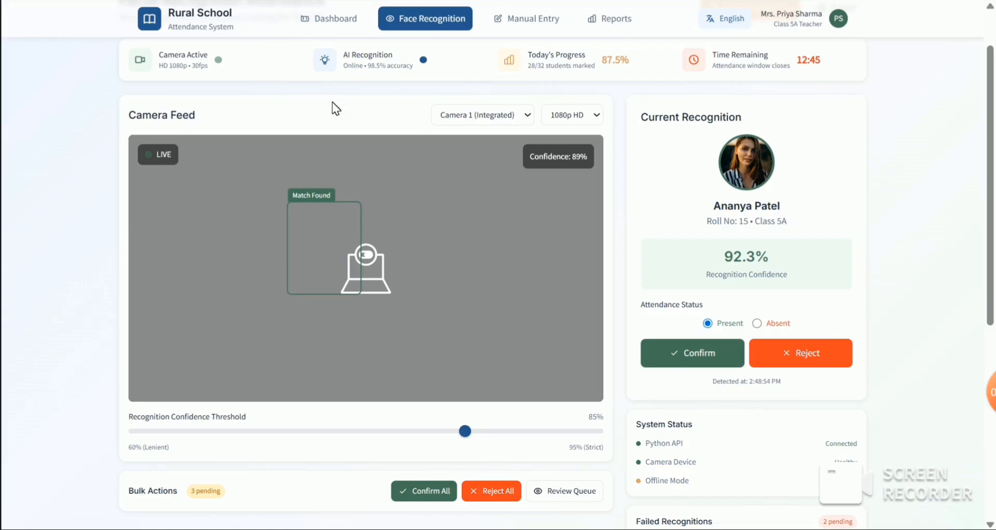
scroll("up", 3)
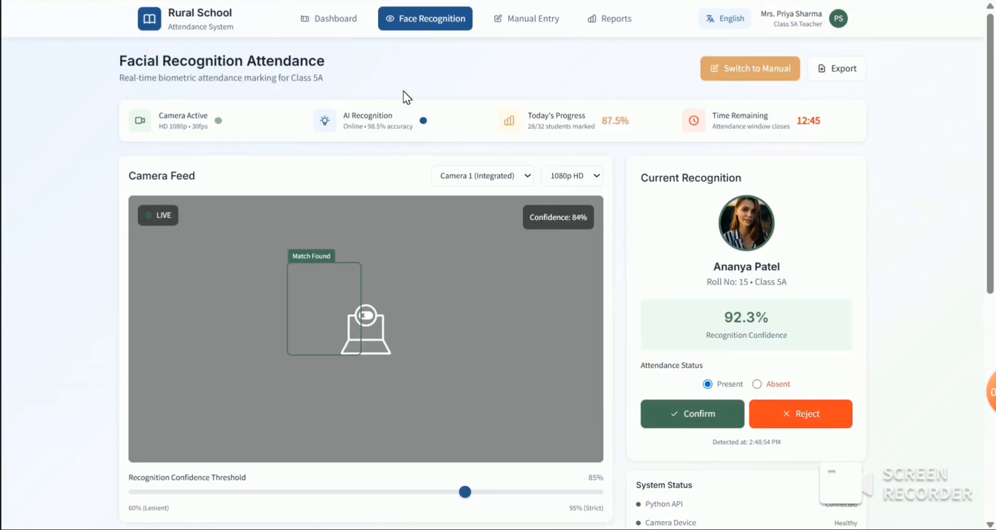
mouse_move(478, 66)
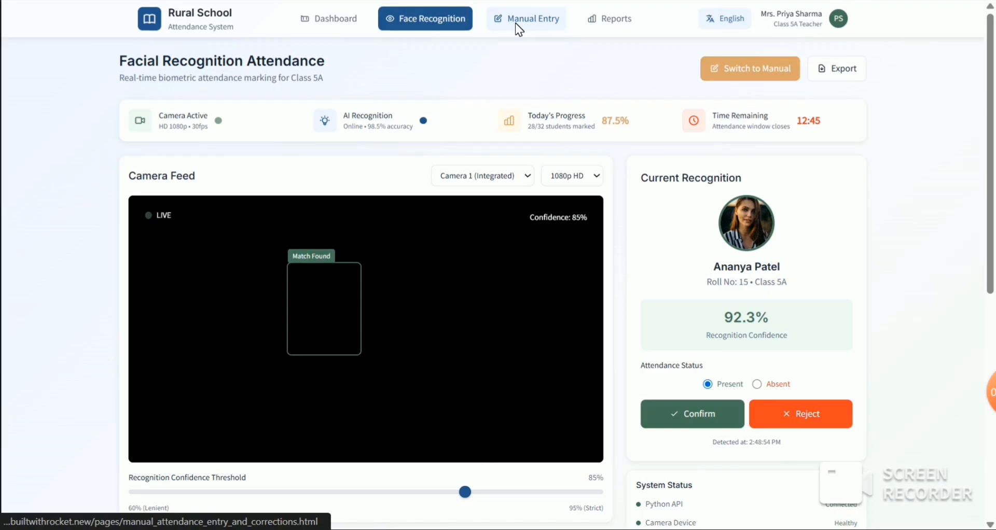
View the Manual Attendance Entry records for Class 1 on September 7, 2025
left_click(532, 19)
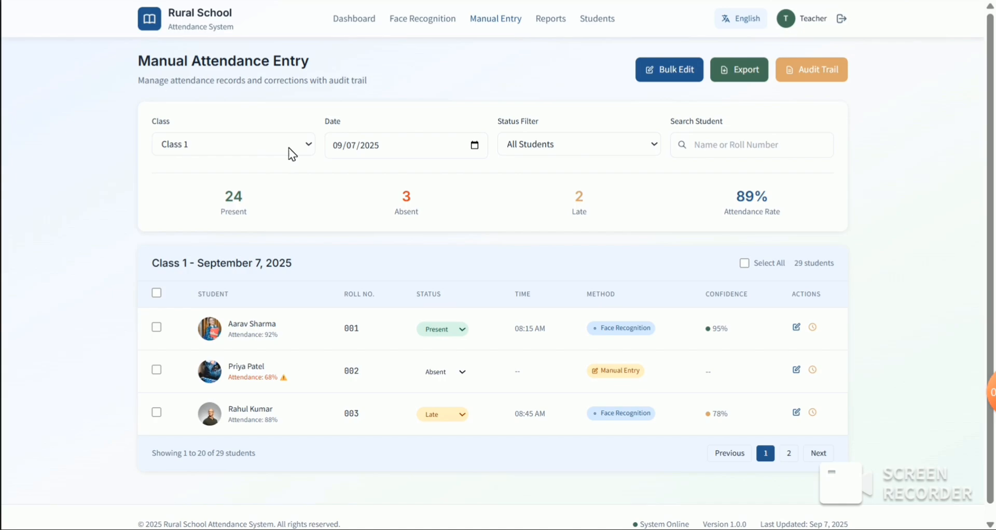
mouse_move(547, 160)
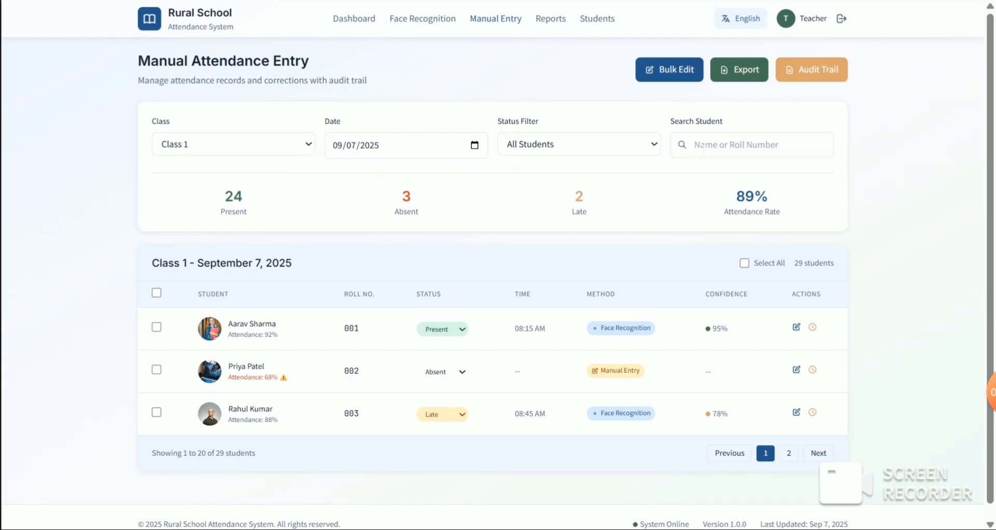
mouse_move(550, 18)
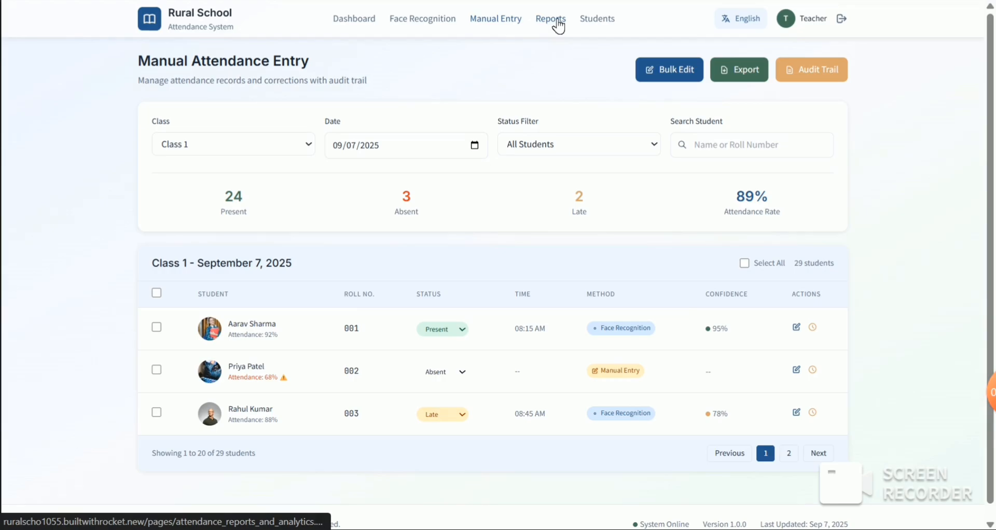
Review Attendance Reports & Analytics summary, trends, class comparisons and per-student details
left_click(551, 17)
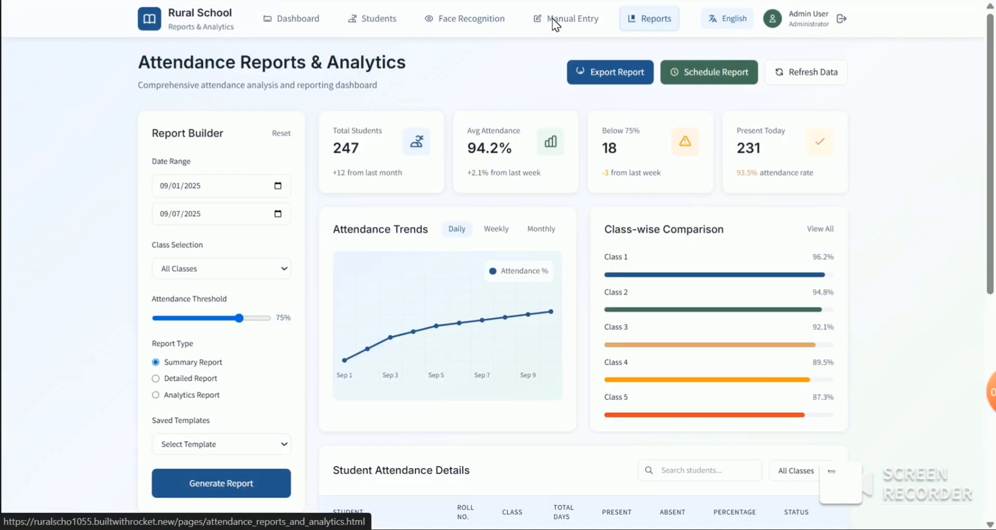
scroll("down", 3)
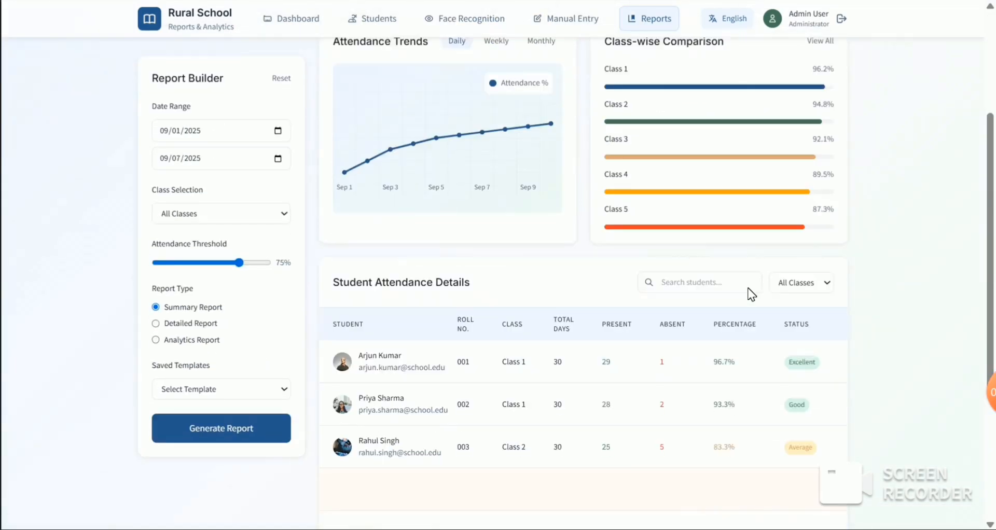
scroll("down", 3)
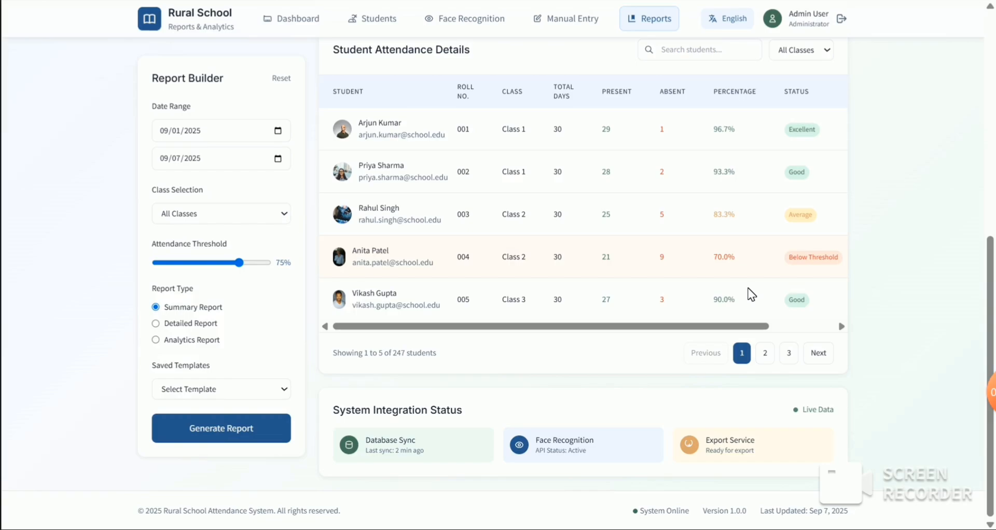
mouse_move(724, 147)
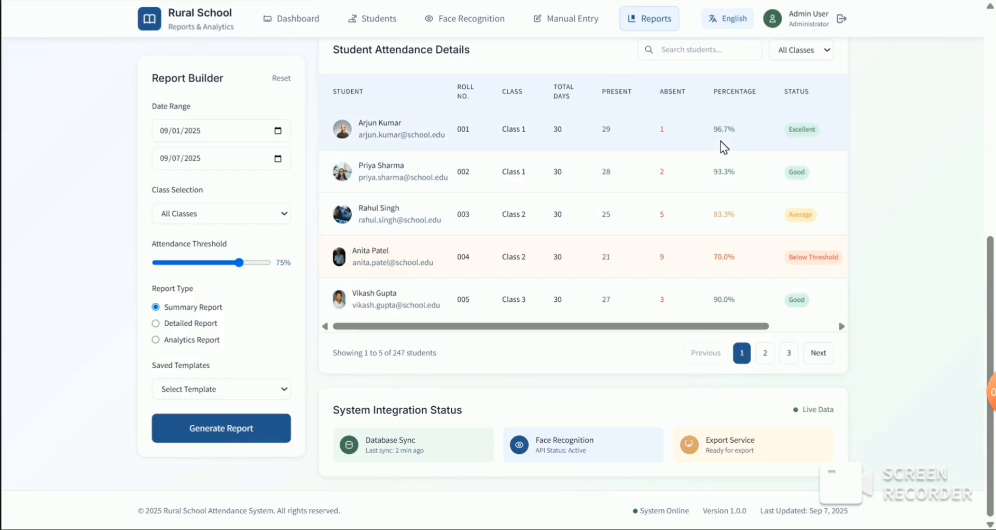
mouse_move(797, 112)
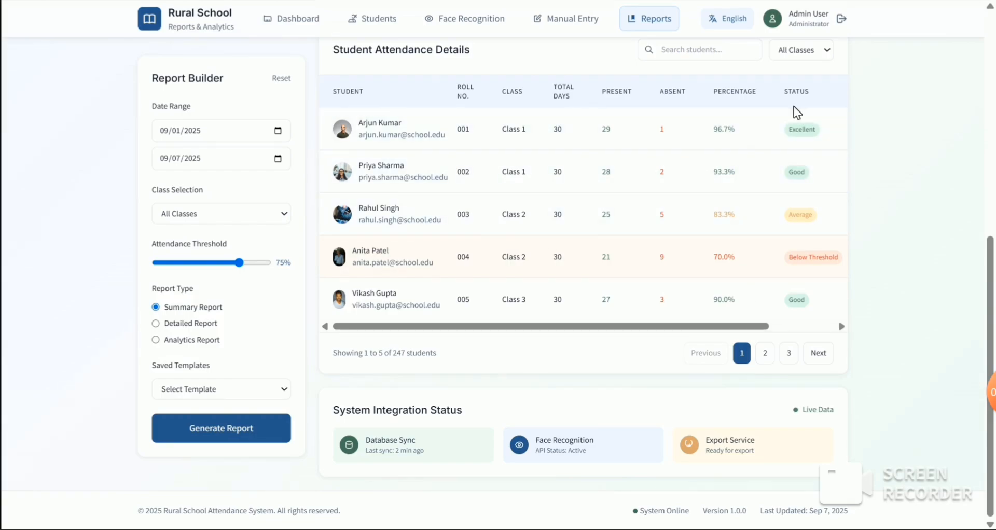
mouse_move(710, 186)
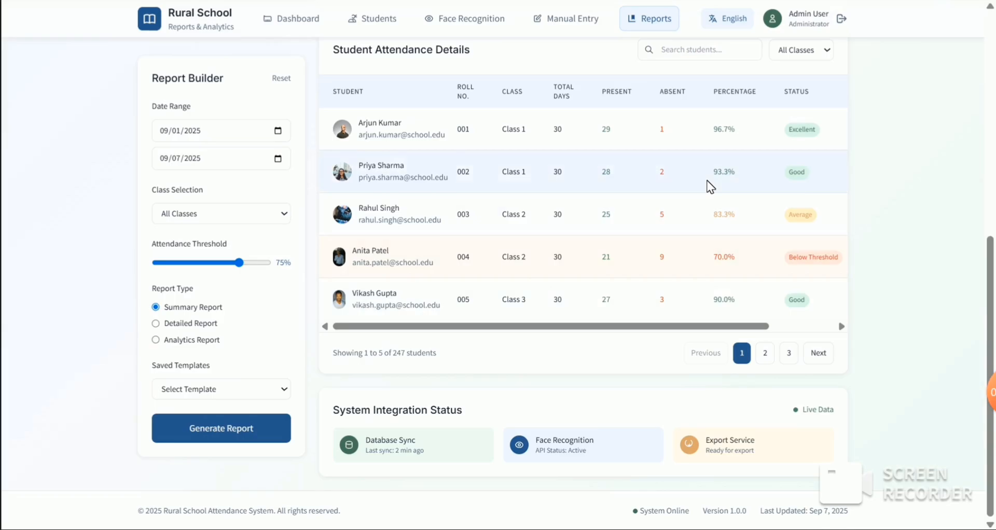
scroll("up", 3)
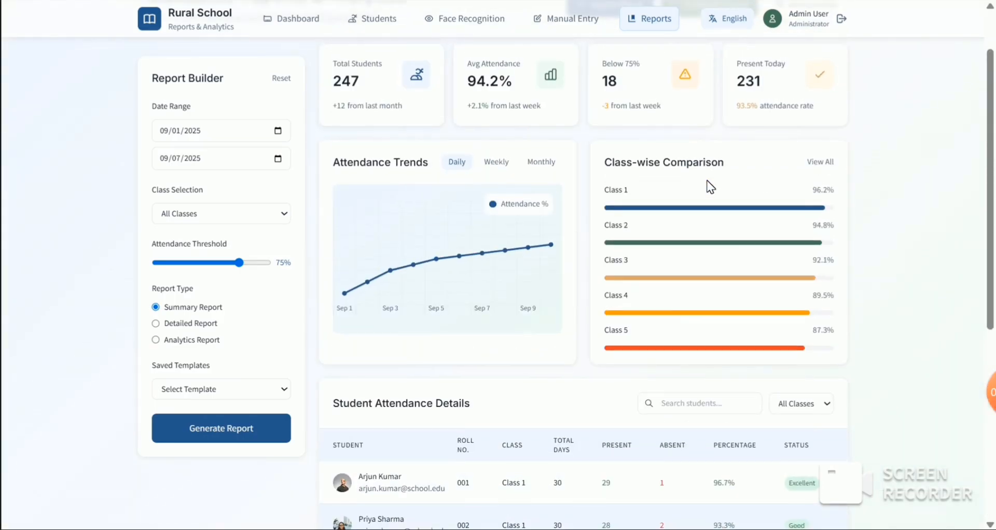
Review the Student Management registration form with photo capture
left_click(378, 18)
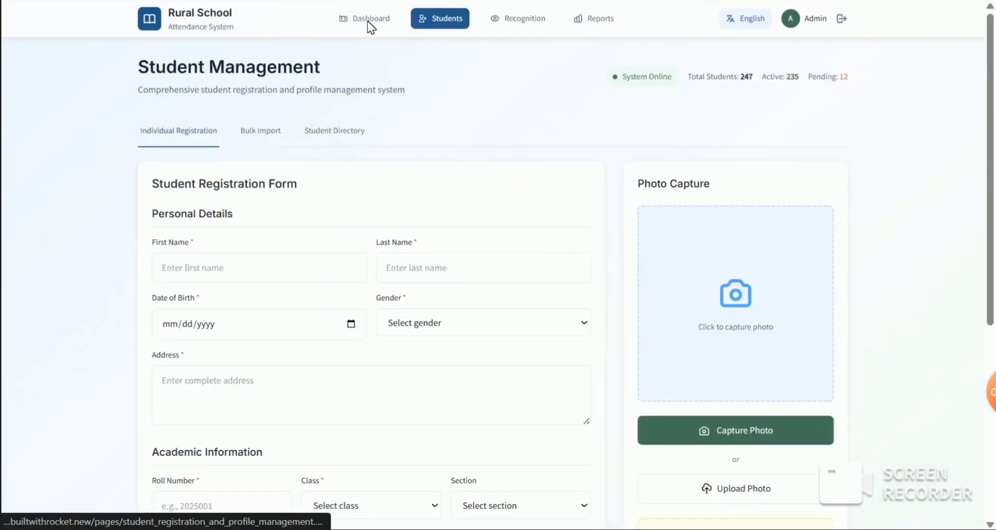
scroll("down", 3)
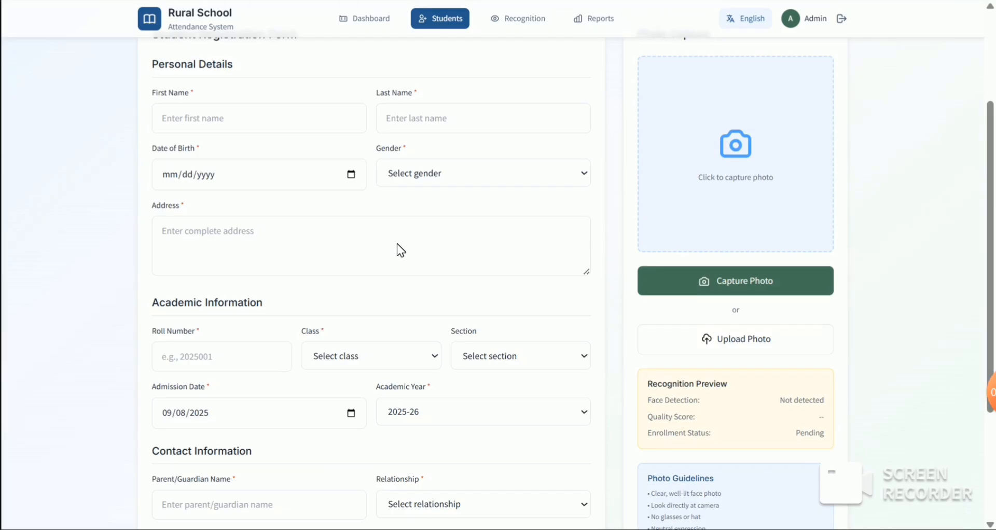
scroll("down", 3)
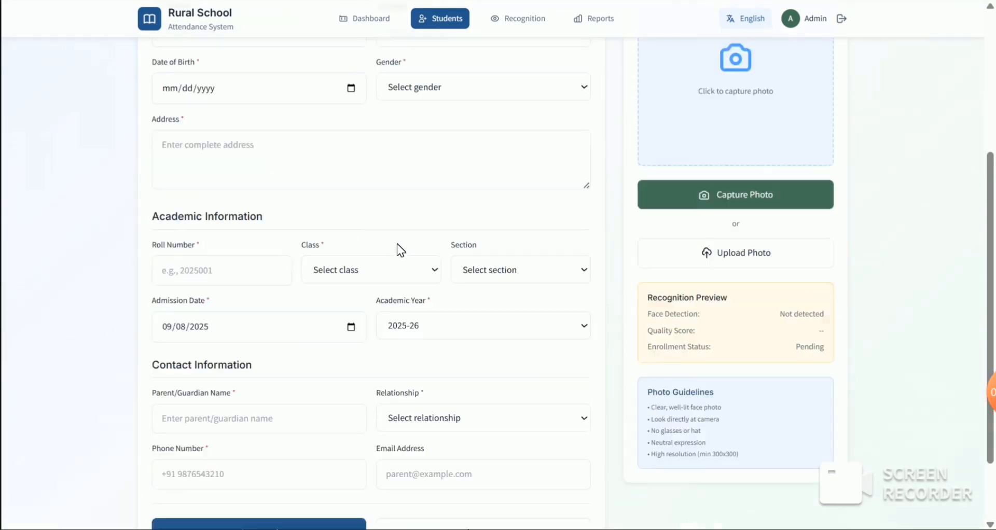
scroll("up", 3)
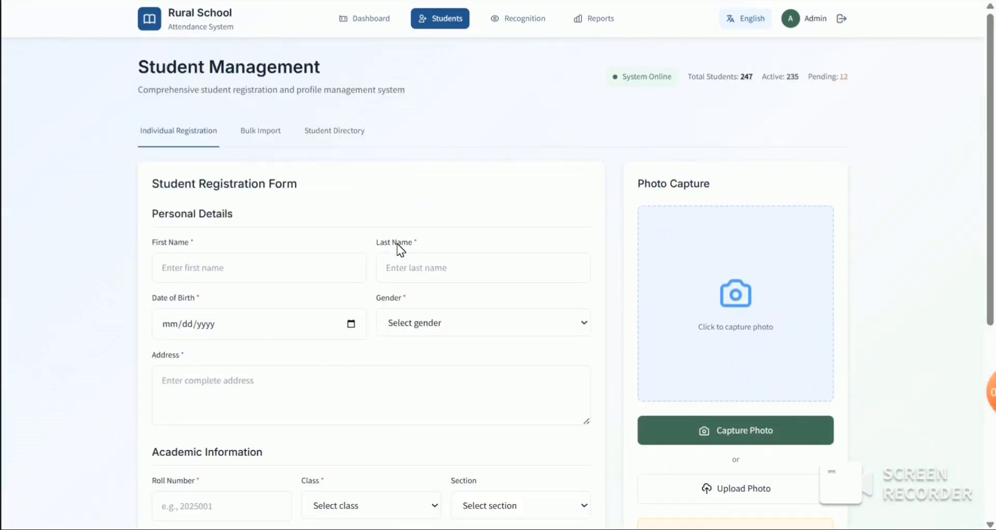
mouse_move(547, 81)
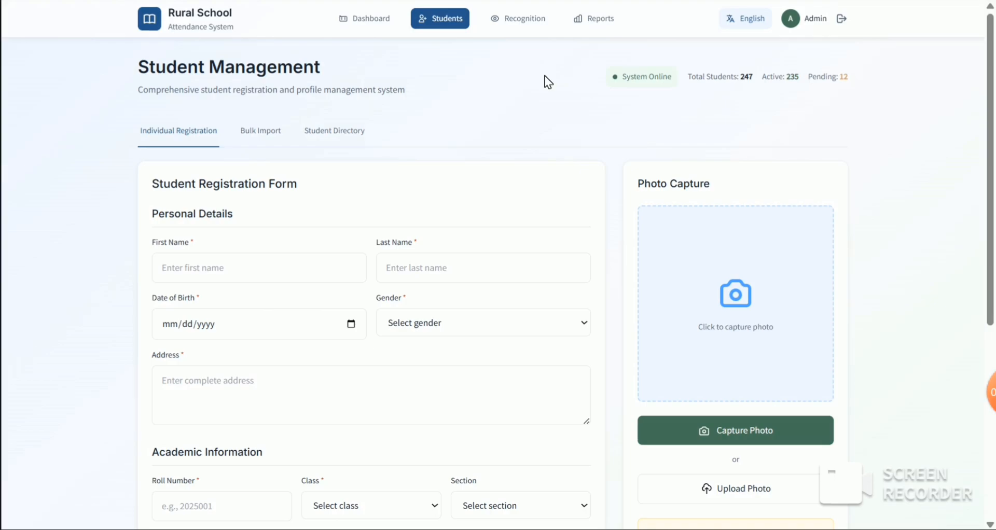
mouse_move(739, 45)
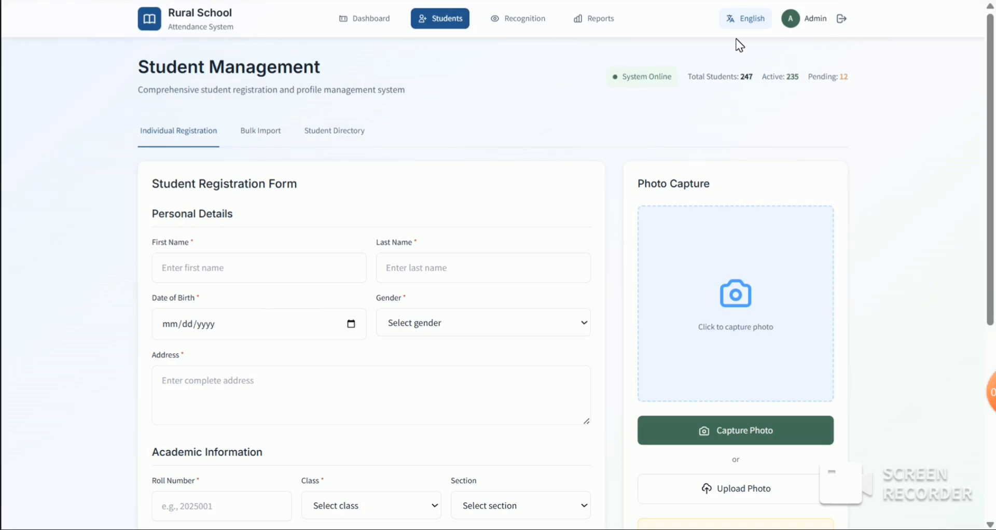
mouse_move(646, 50)
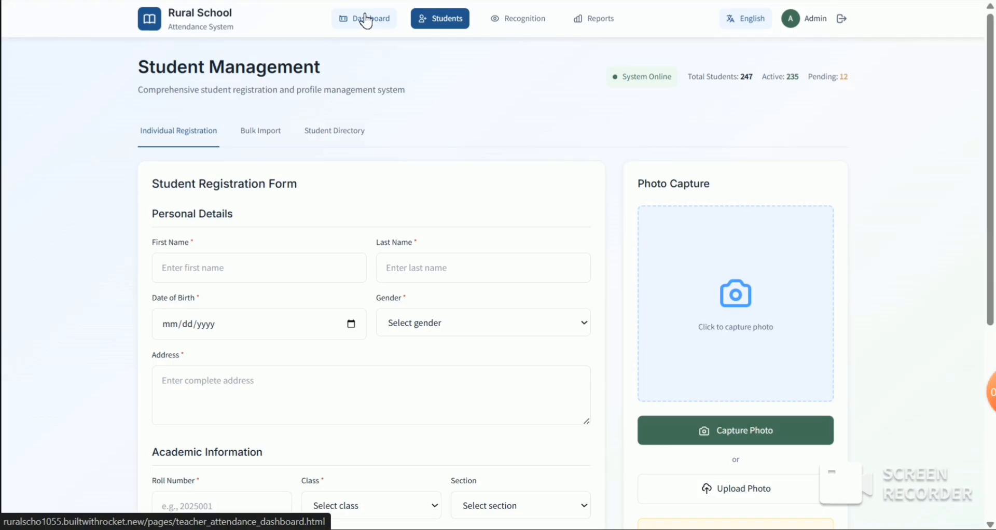
Revisit the dashboard and reports, then sign out to the Teacher Login screen
left_click(364, 18)
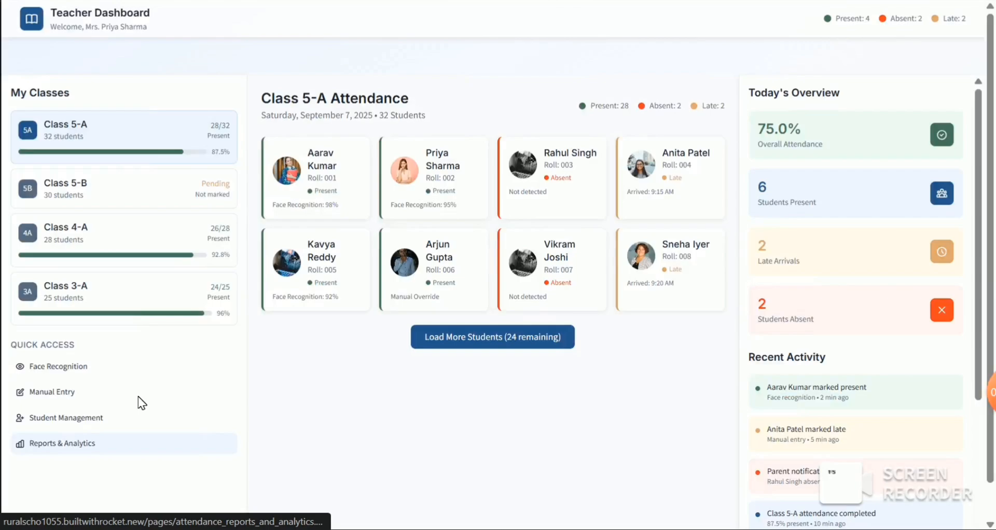
left_click(62, 443)
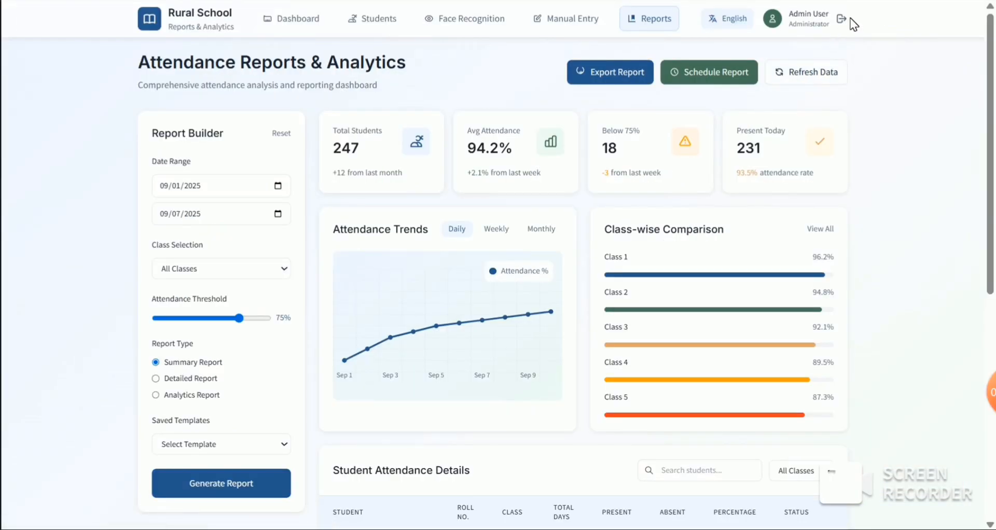
left_click(841, 18)
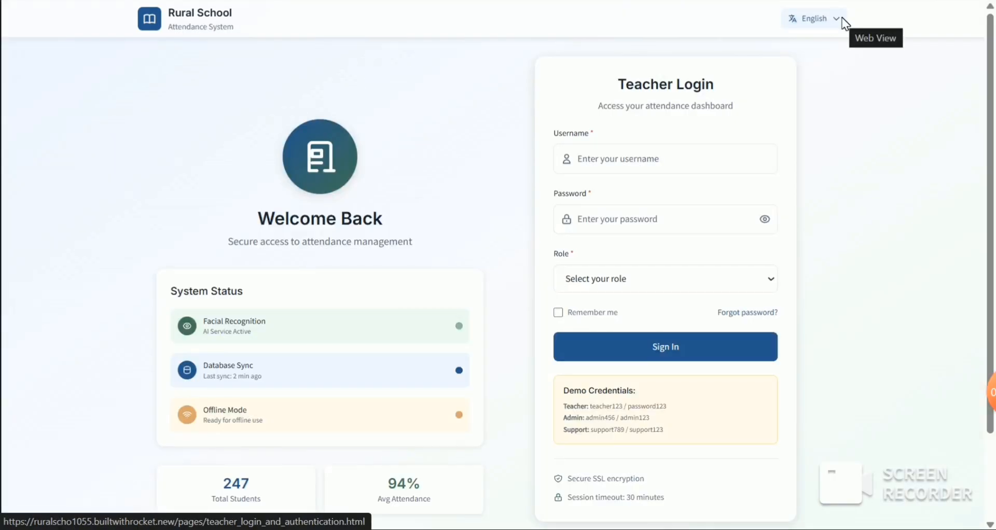